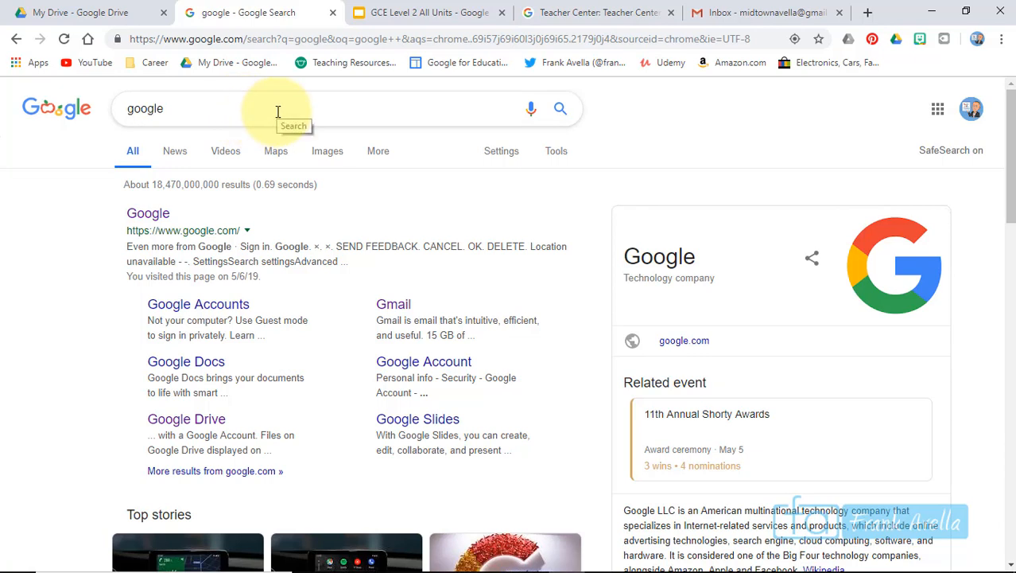
mouse_move(148, 212)
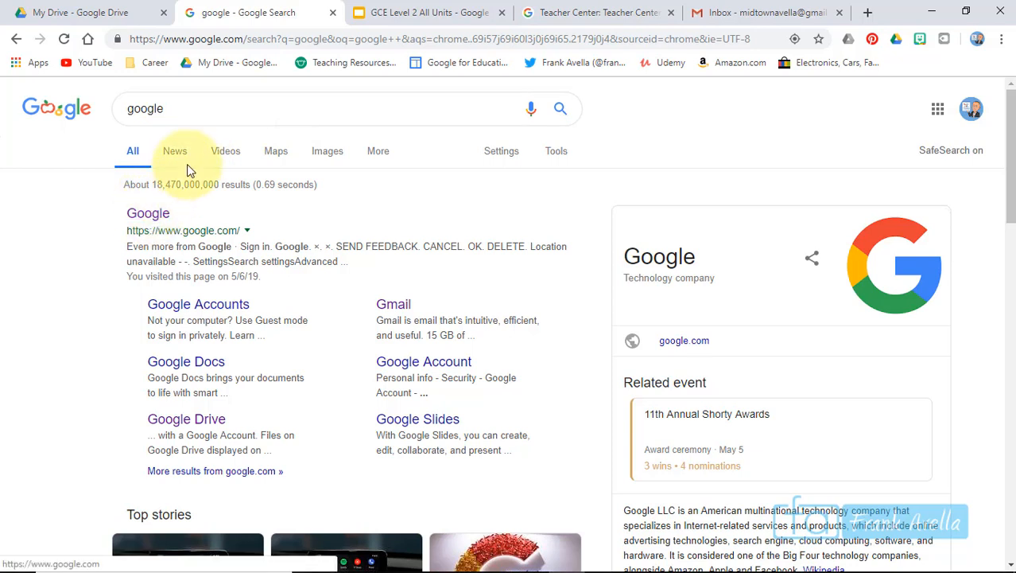
- Search Google for "chrome web store"
left_click(318, 108)
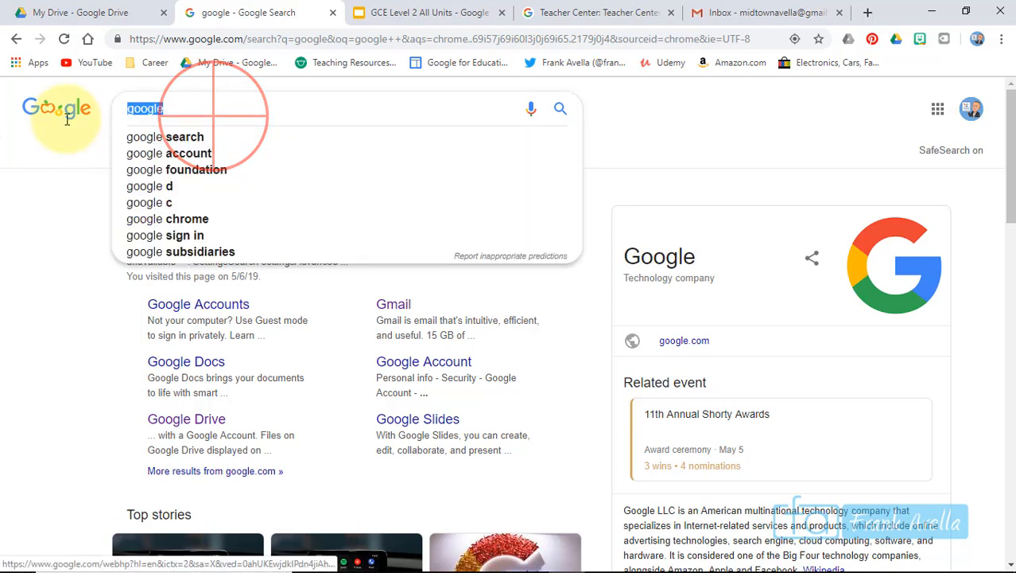
type("chrome web store")
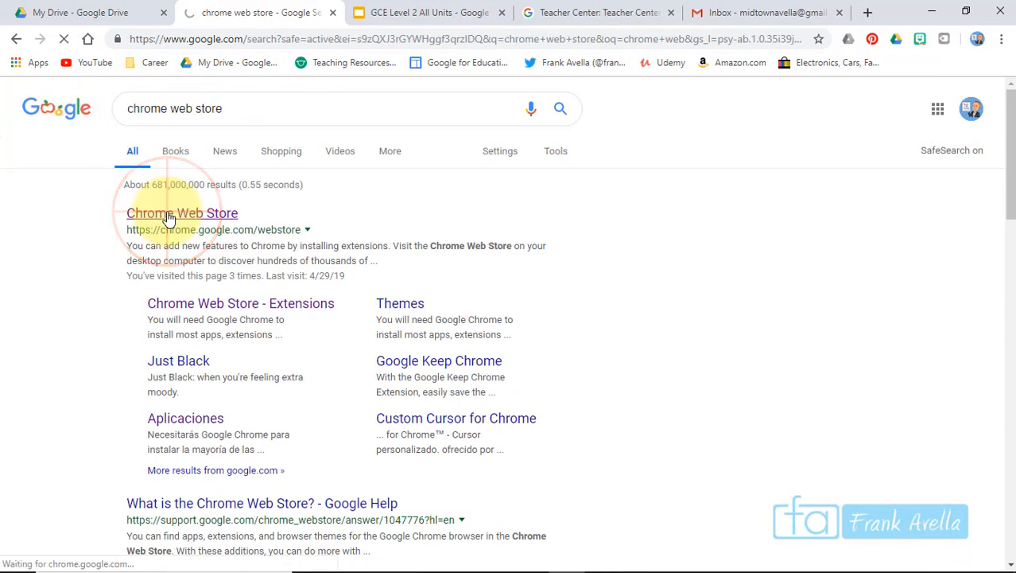
- From the Chrome Web Store result, locate and open the Full Page Screen Capture extension's detail page
left_click(182, 213)
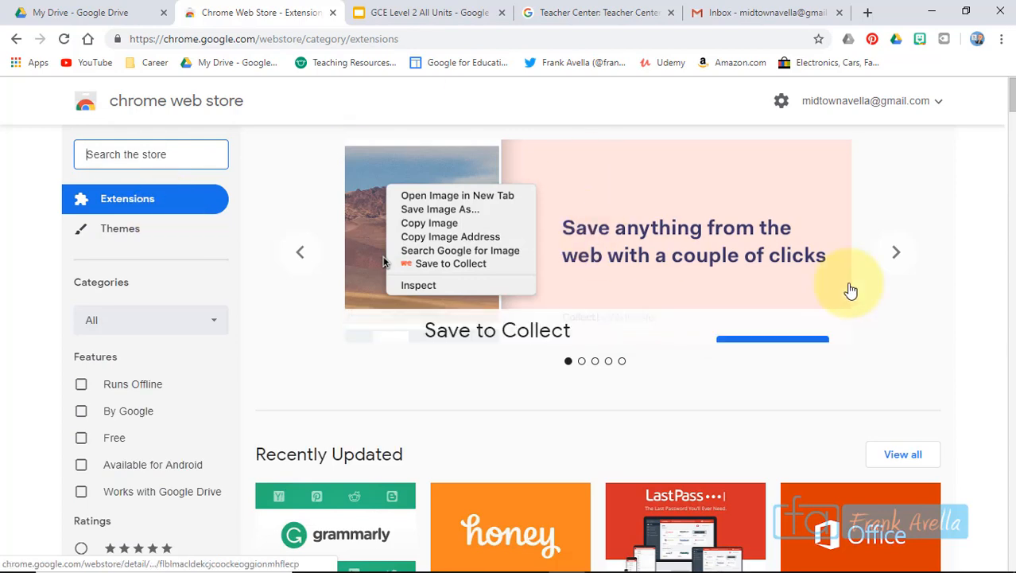
scroll("down", 3)
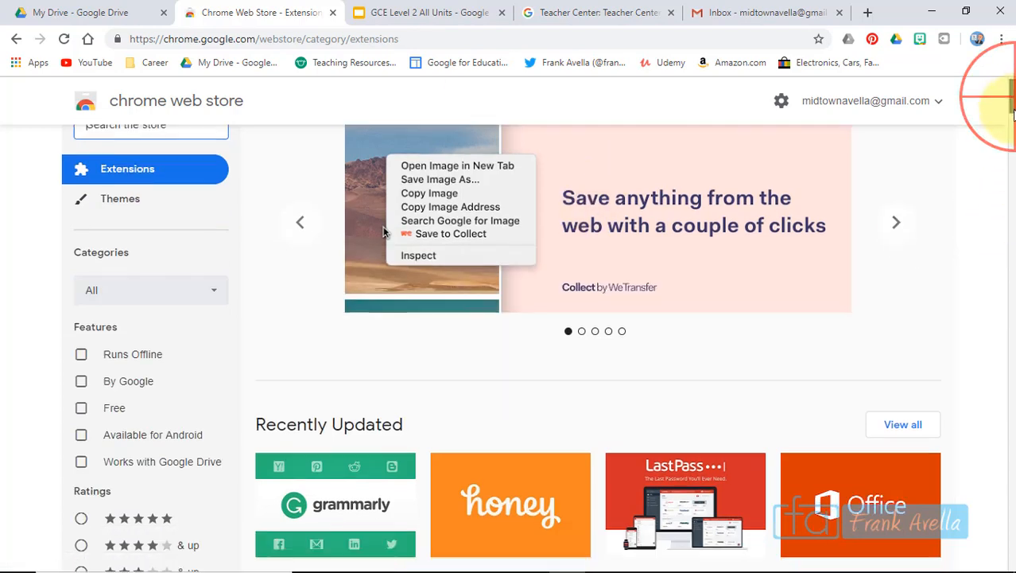
scroll("down", 3)
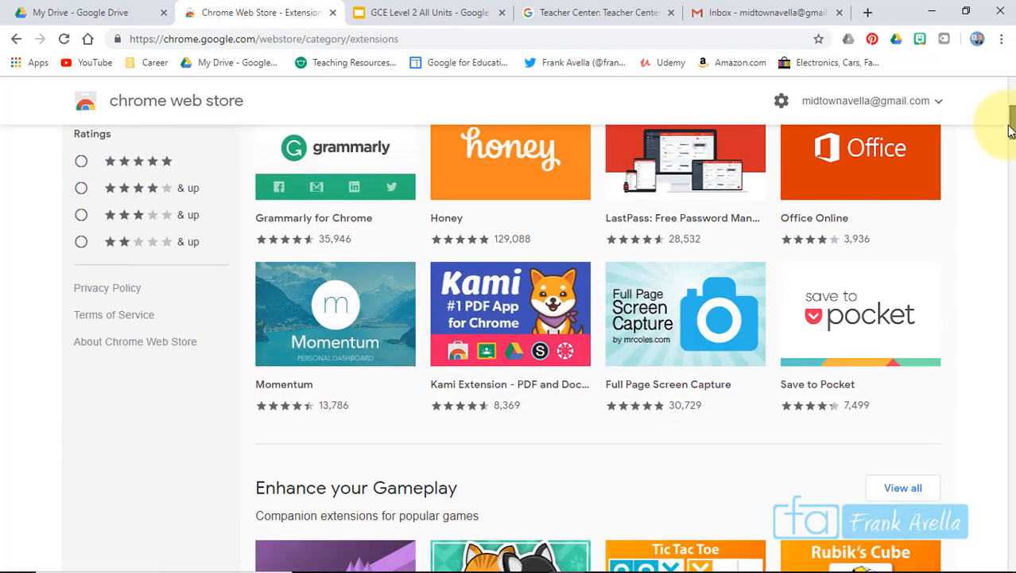
scroll("down", 3)
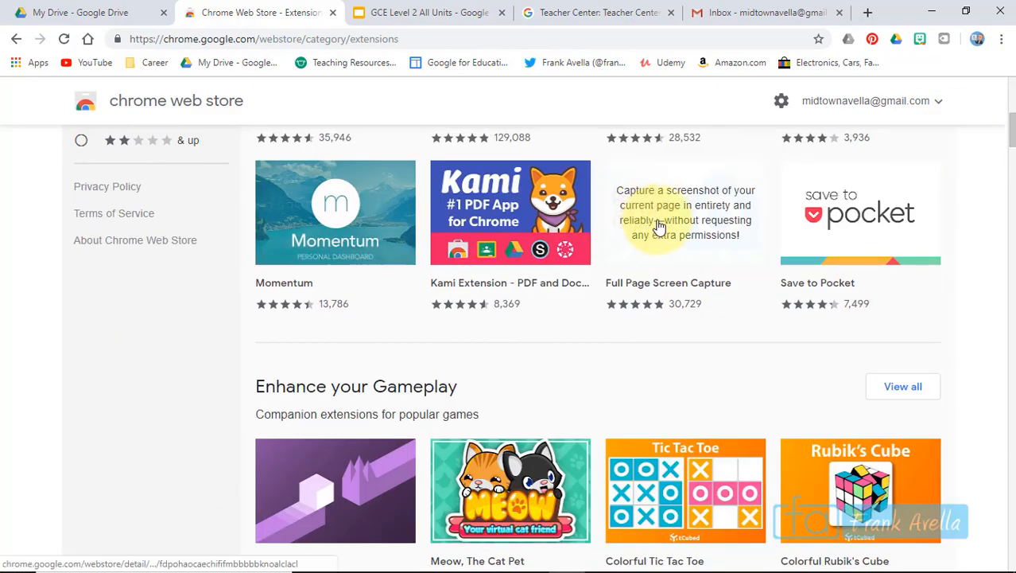
left_click(686, 212)
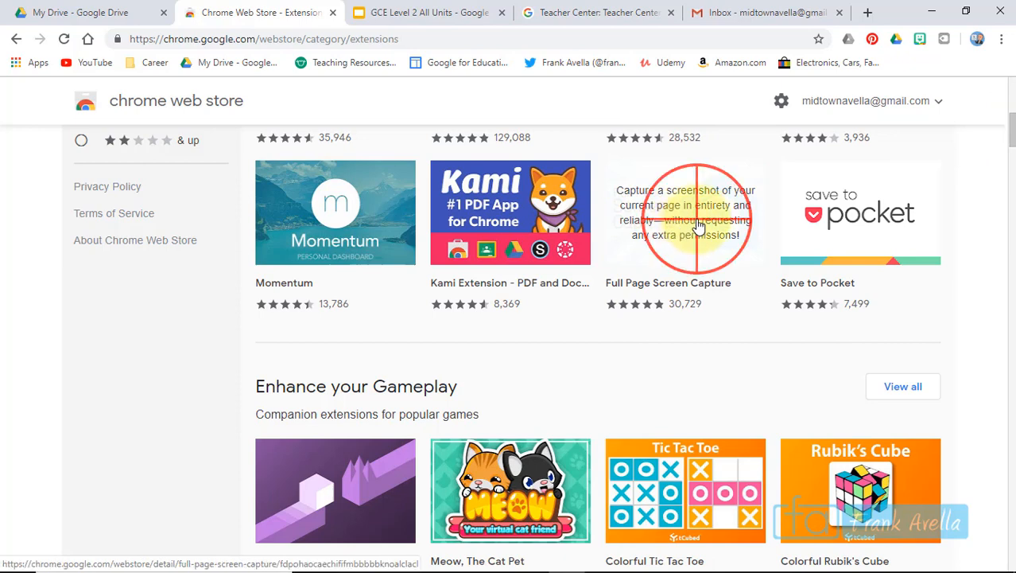
left_click(686, 212)
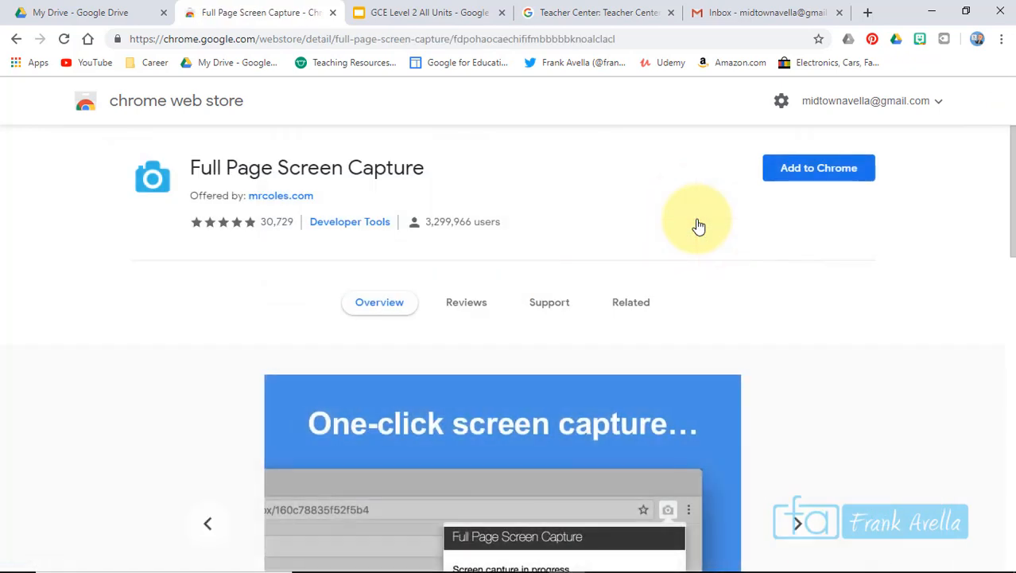
mouse_move(253, 333)
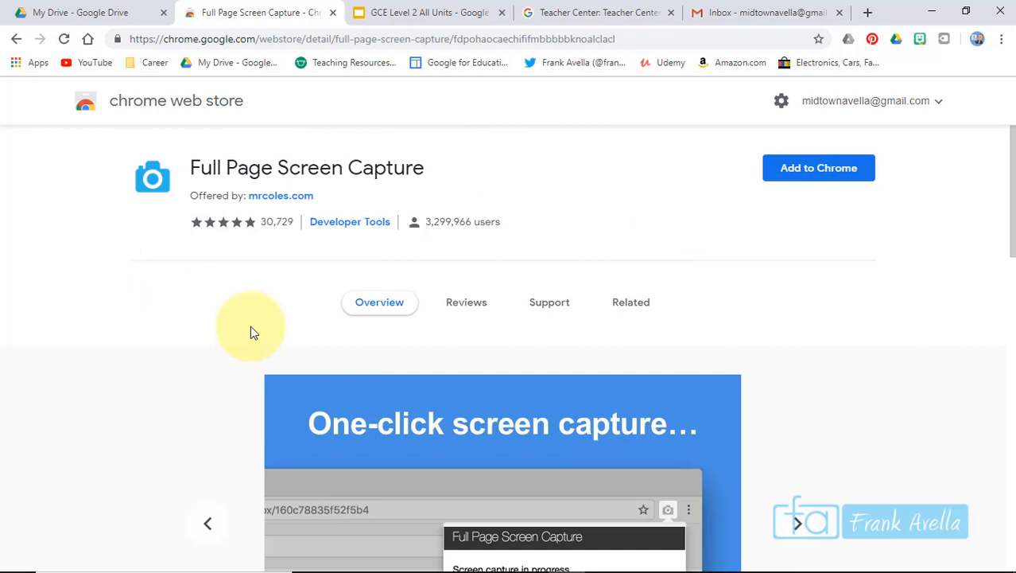
mouse_move(466, 302)
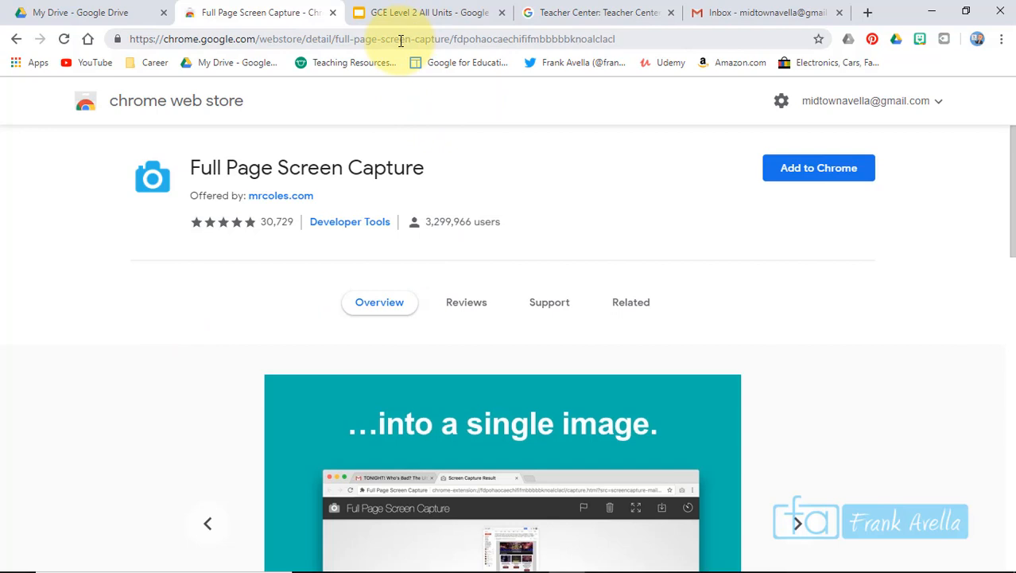
- Copy the Full Page Screen Capture page URL and switch to the Gmail inbox tab
right_click(402, 39)
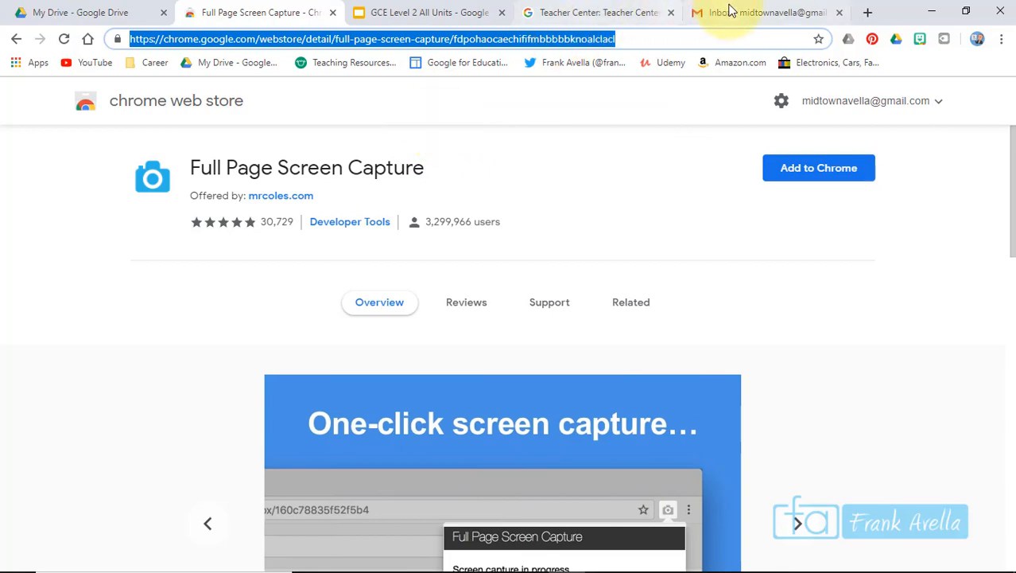
left_click(763, 11)
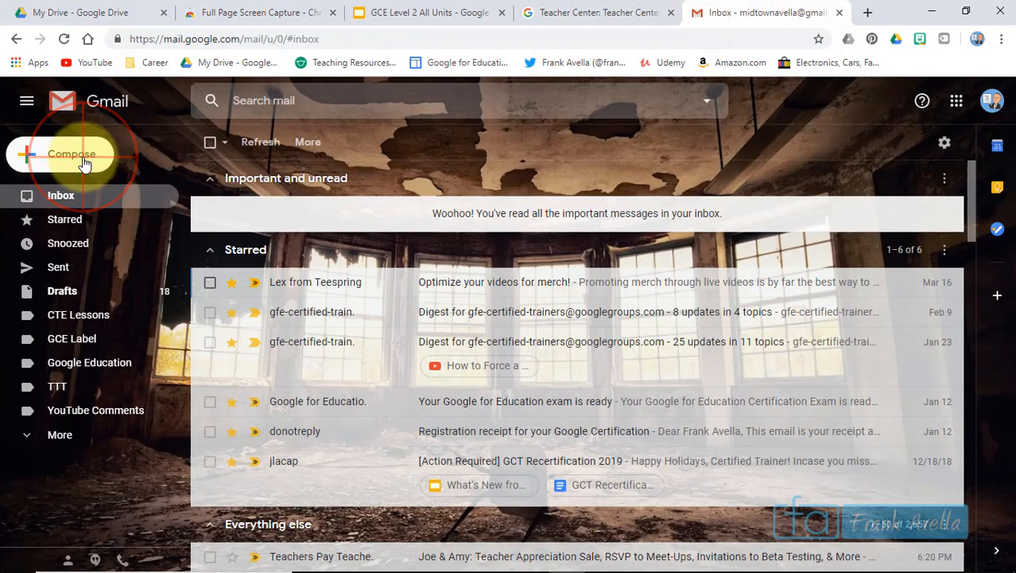
- Compose and send a self-addressed email "Check out the extension" with the store link pasted in the body
left_click(72, 153)
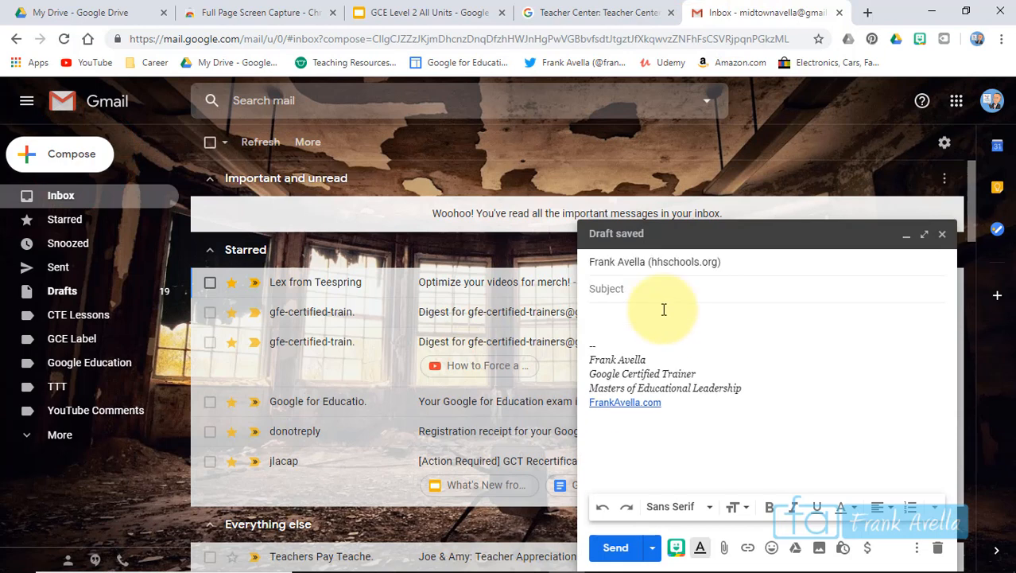
type("Check out")
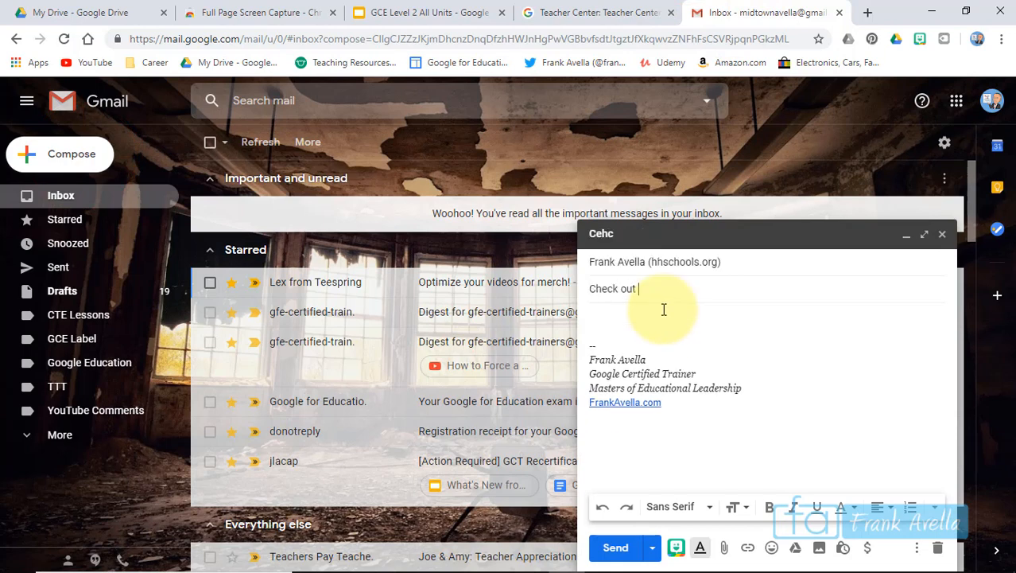
type("the exte")
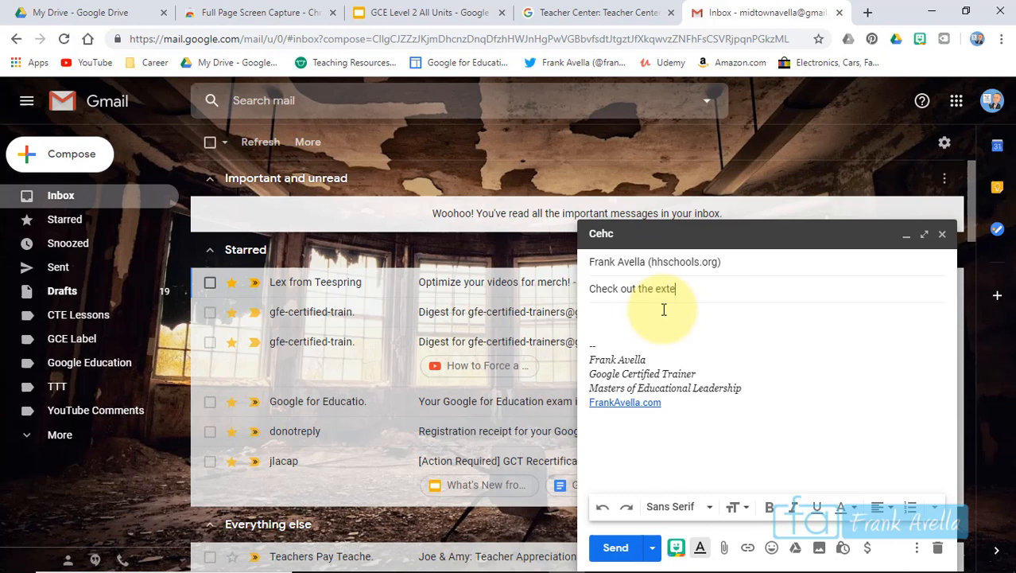
type("nsion")
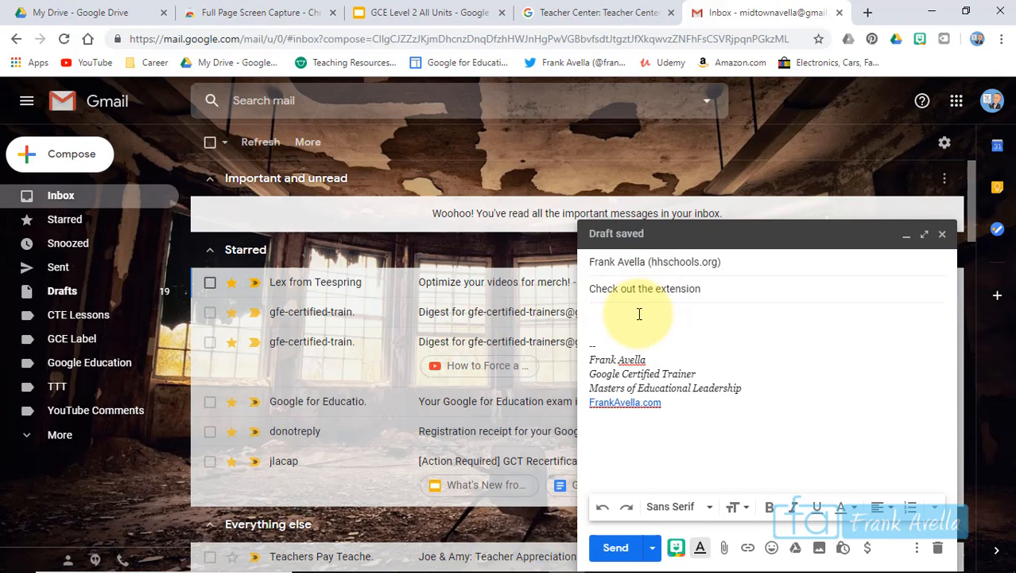
right_click(639, 315)
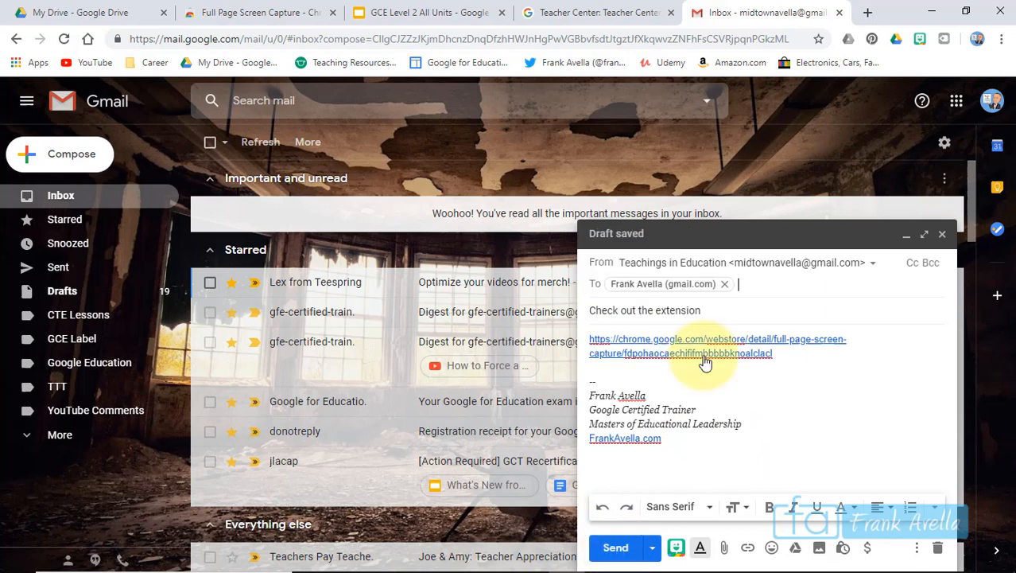
mouse_move(616, 547)
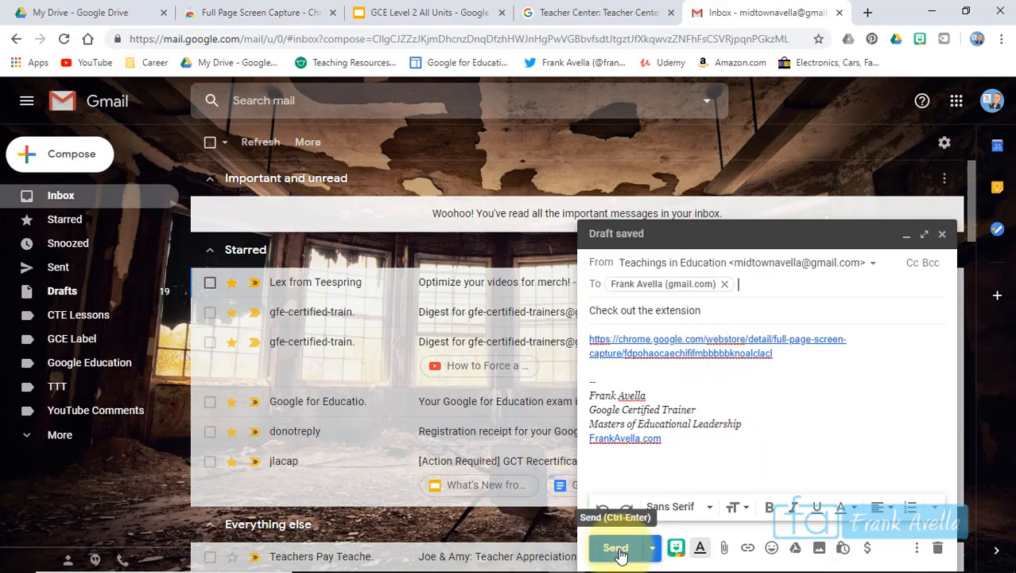
left_click(616, 547)
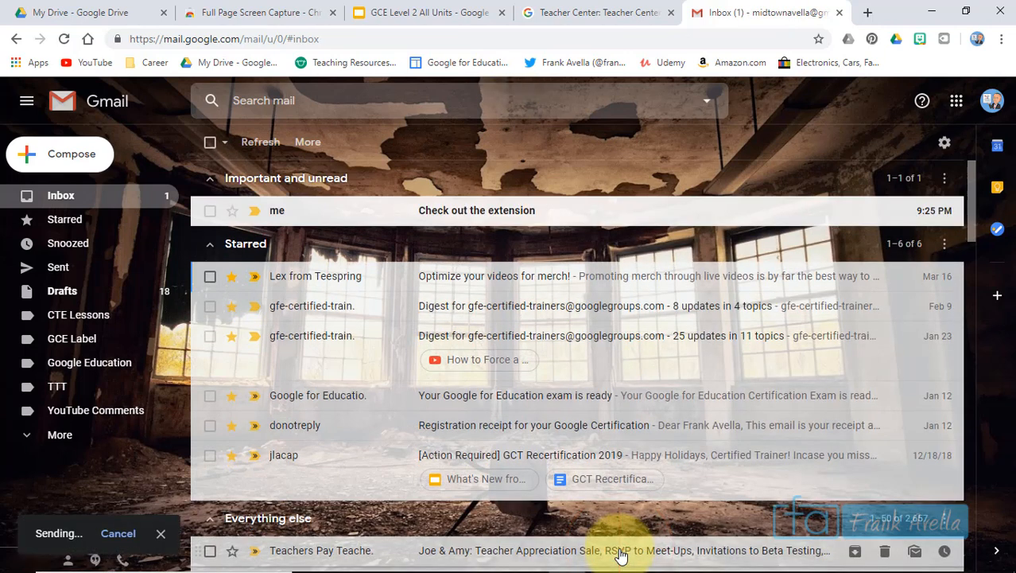
- Open the received "Check out the extension" email and follow its Chrome Web Store link
left_click(476, 210)
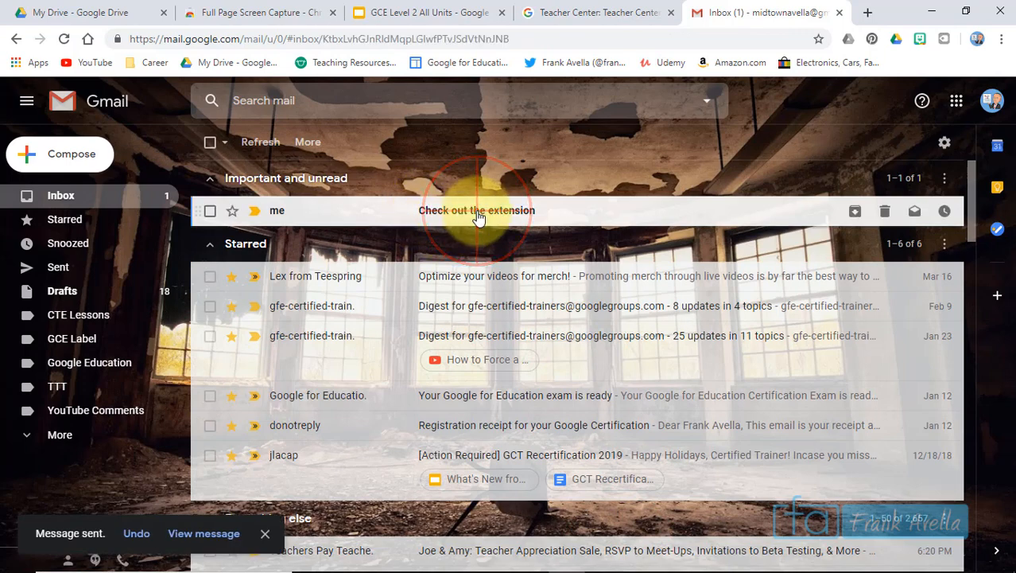
left_click(477, 210)
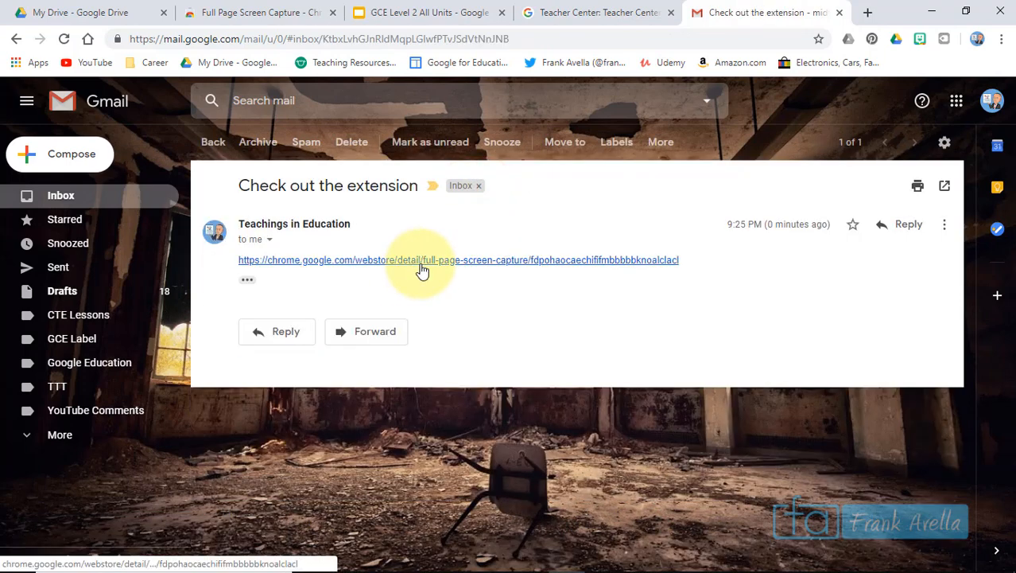
mouse_move(422, 270)
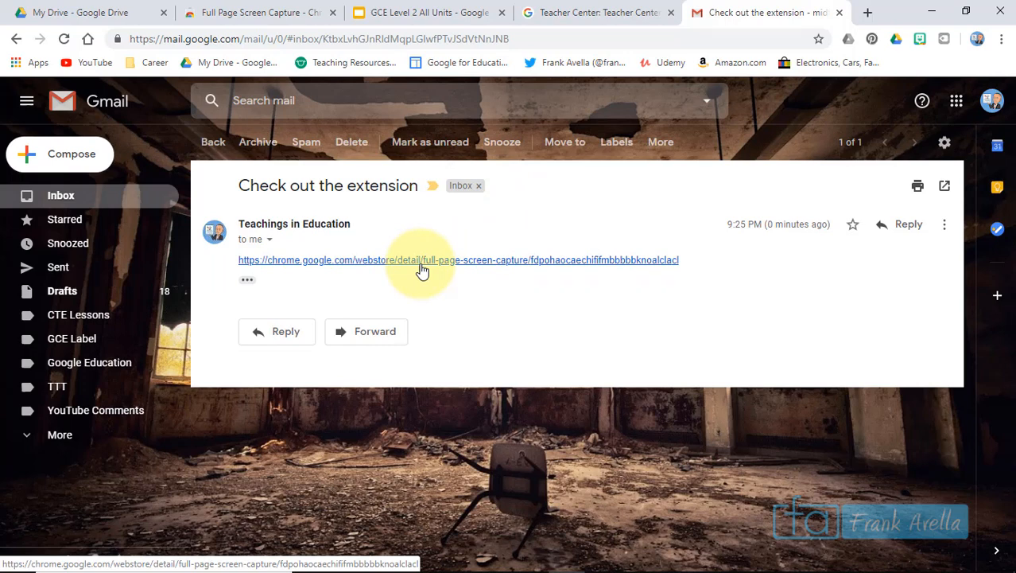
left_click(422, 260)
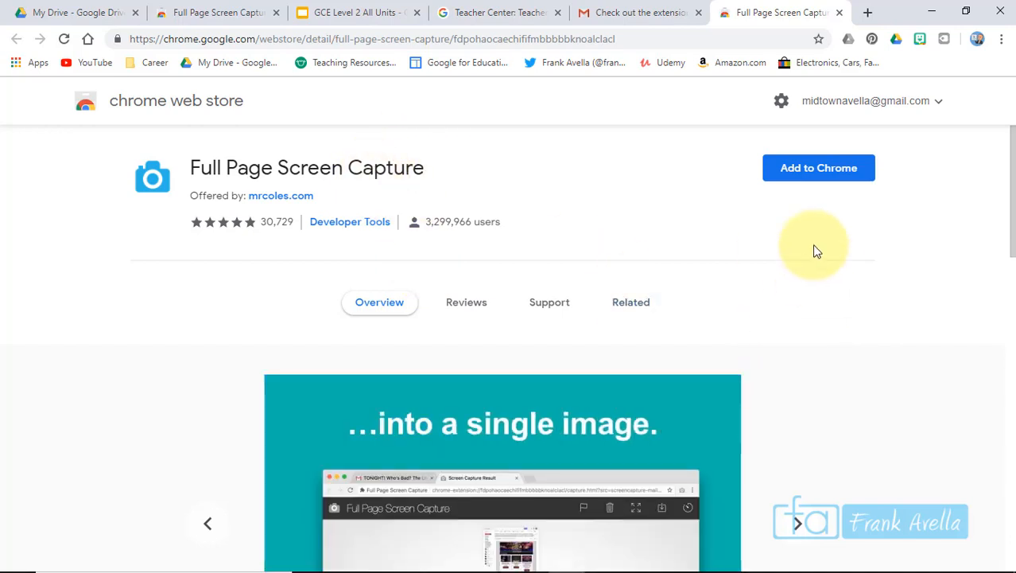
mouse_move(818, 168)
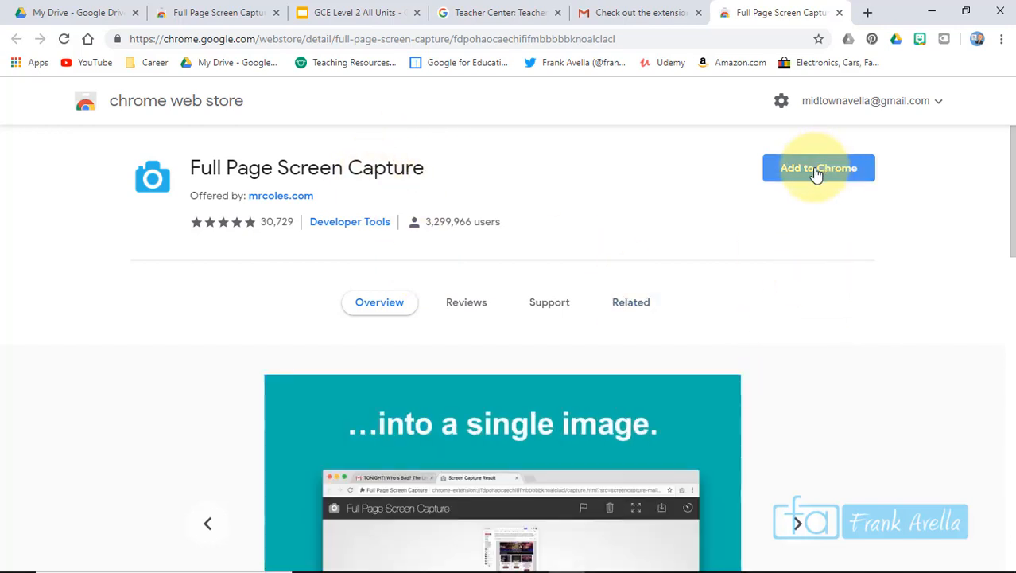